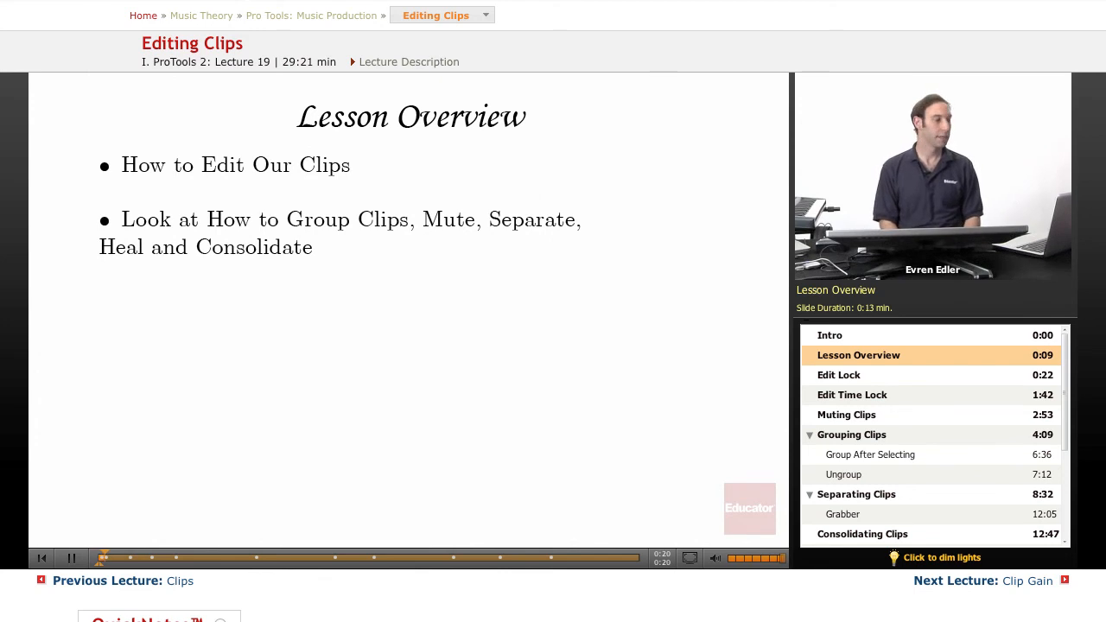
# Bring the session's Edit window forward showing the Bass, Vibraphon and Clips 2 tracks
pyautogui.click(838, 373)
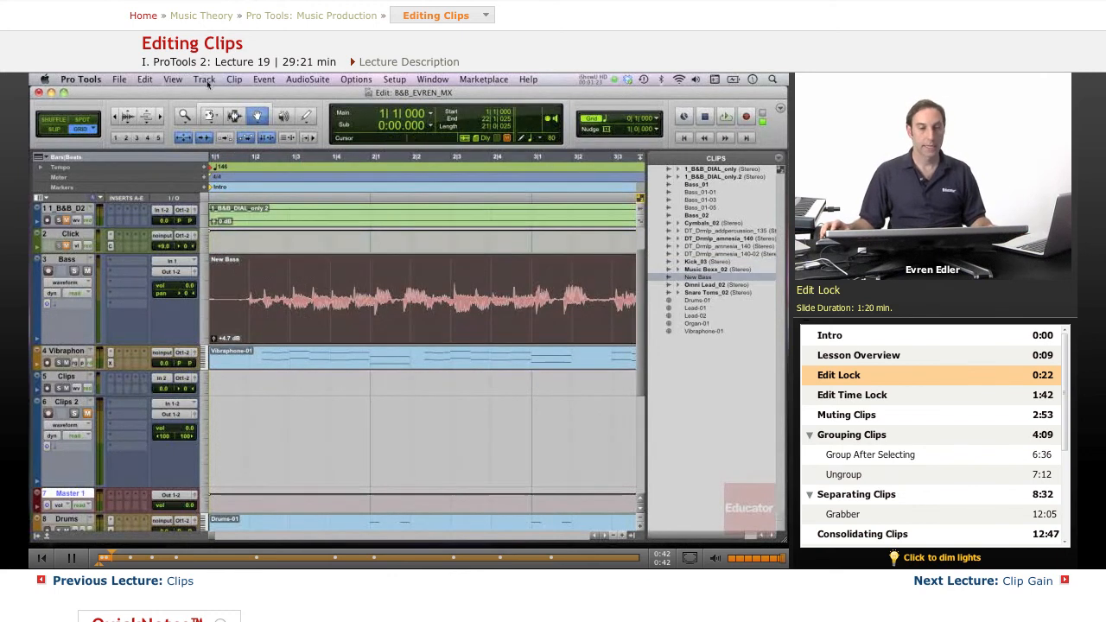
# Edit-lock the purple drum clip on Clips 2 via the Clip menu so it resists edits
pyautogui.scroll(-3)
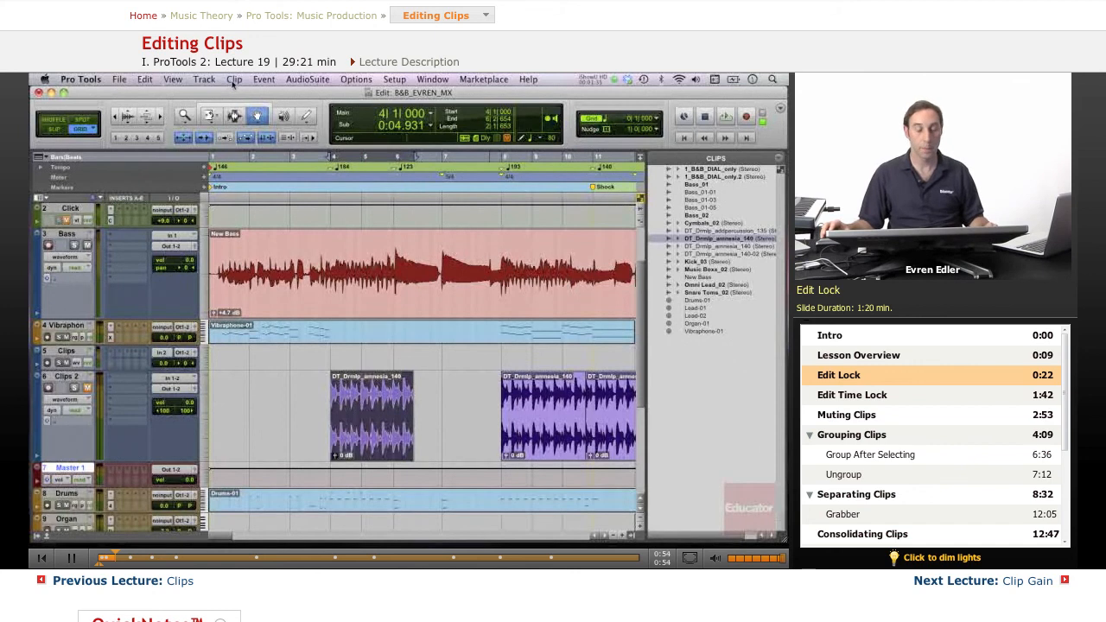
pyautogui.click(233, 80)
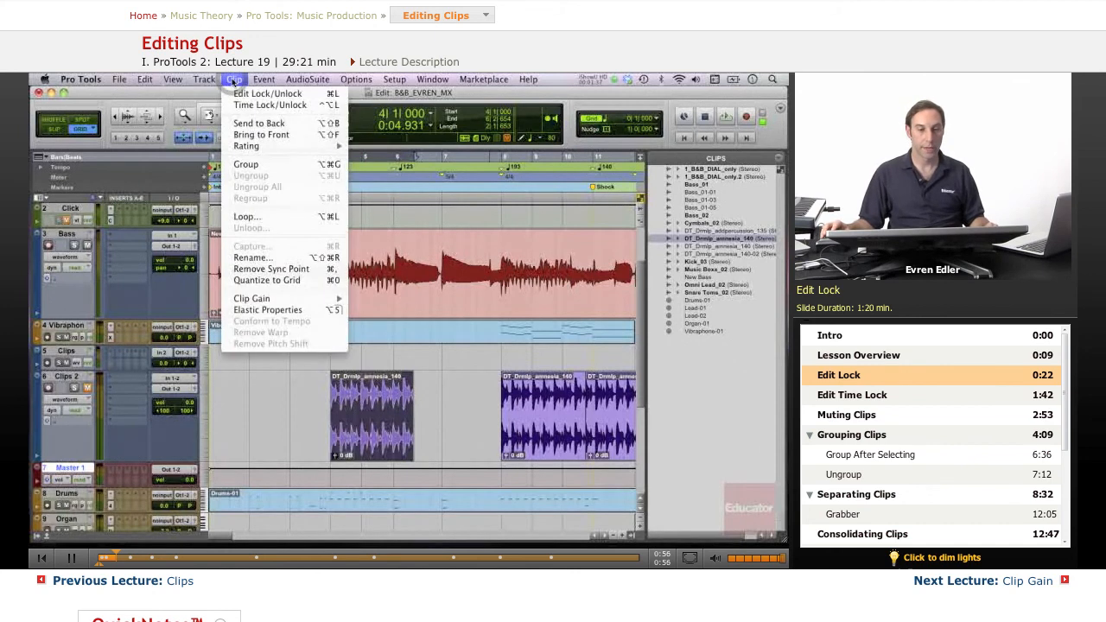
pyautogui.moveTo(268, 94)
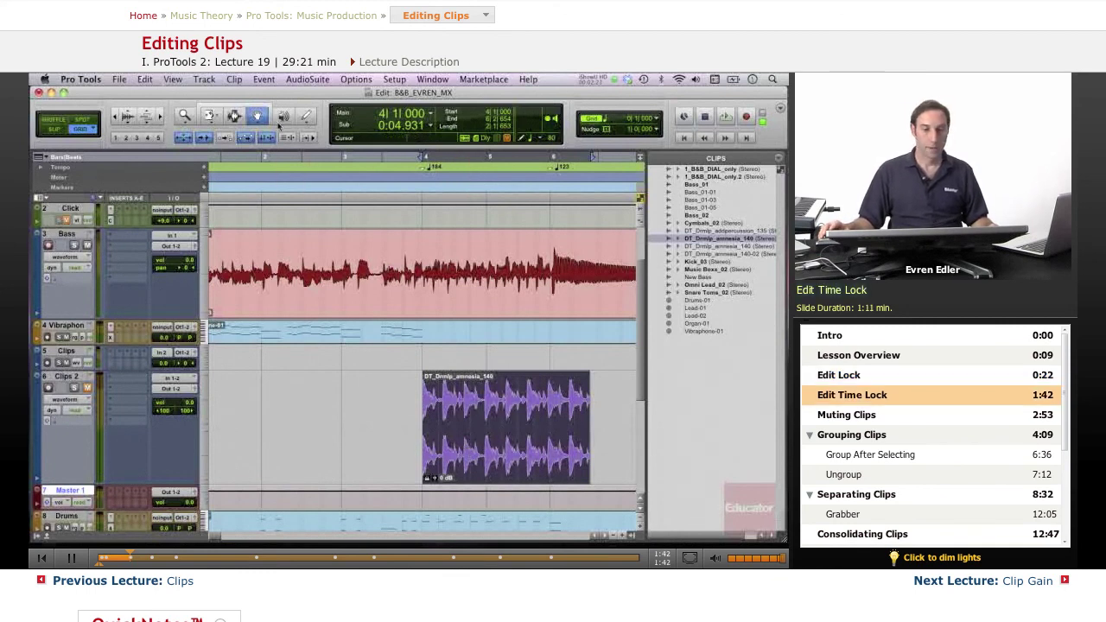
pyautogui.click(233, 80)
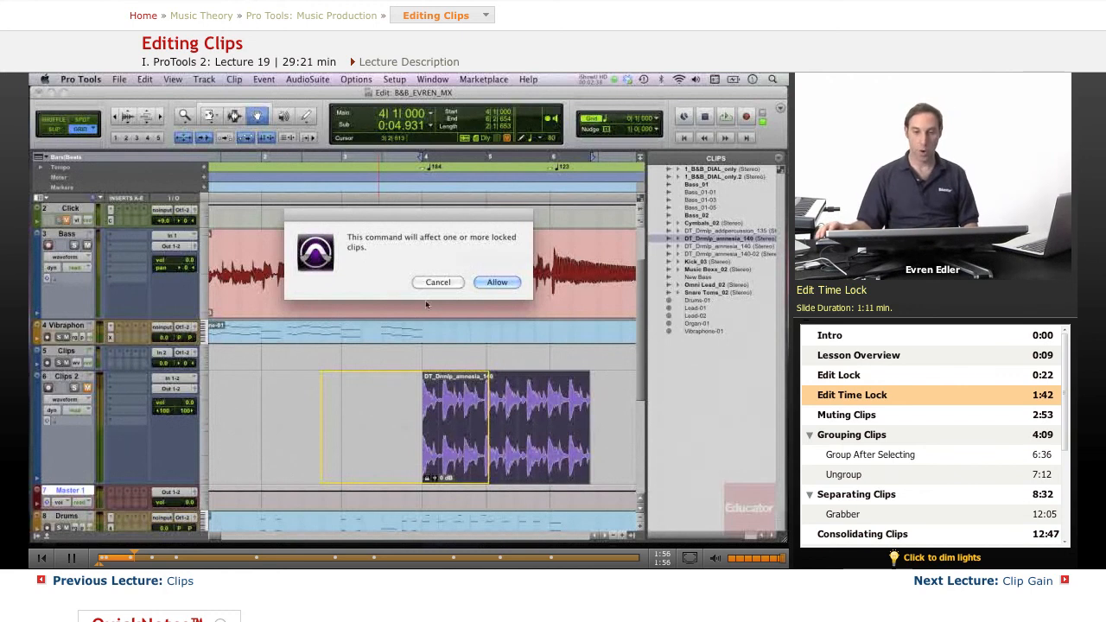
pyautogui.click(498, 282)
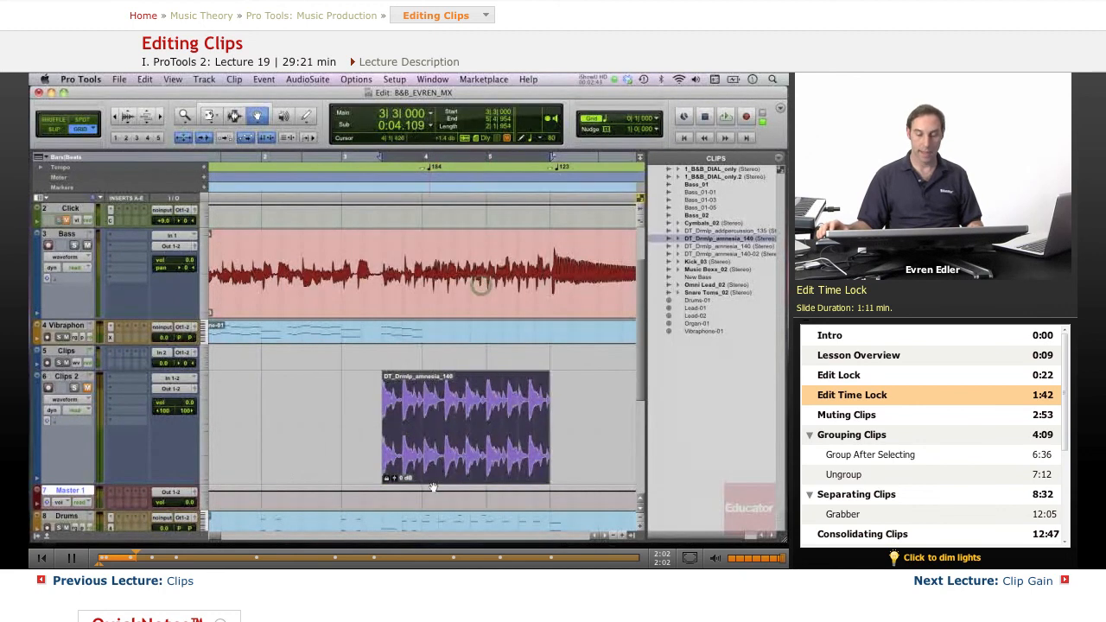
pyautogui.press('cmd+z')
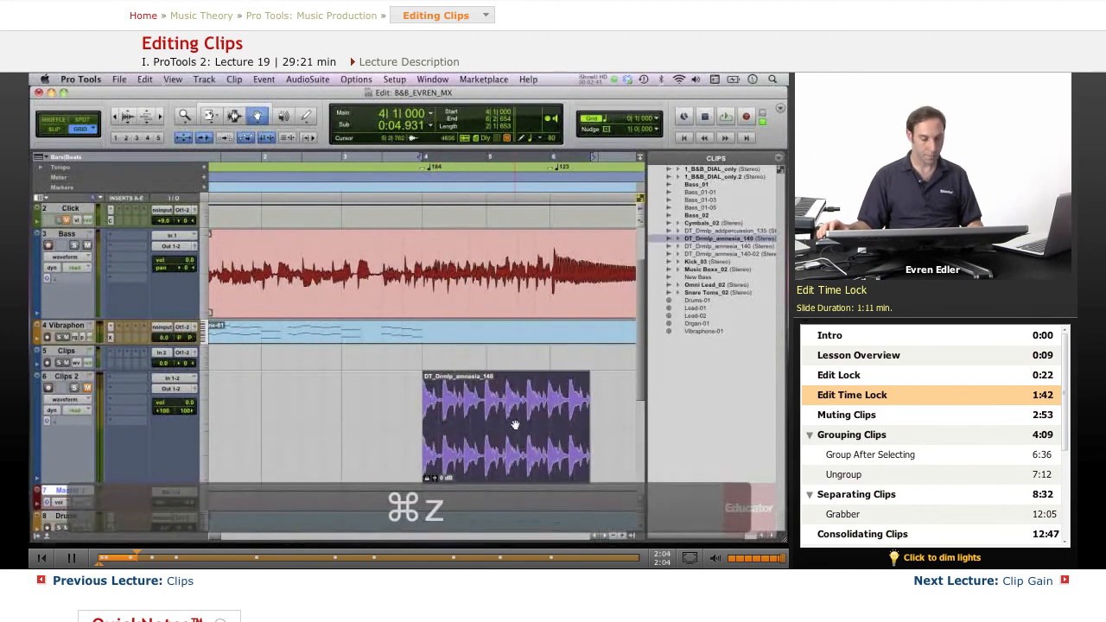
pyautogui.press('cmd+z')
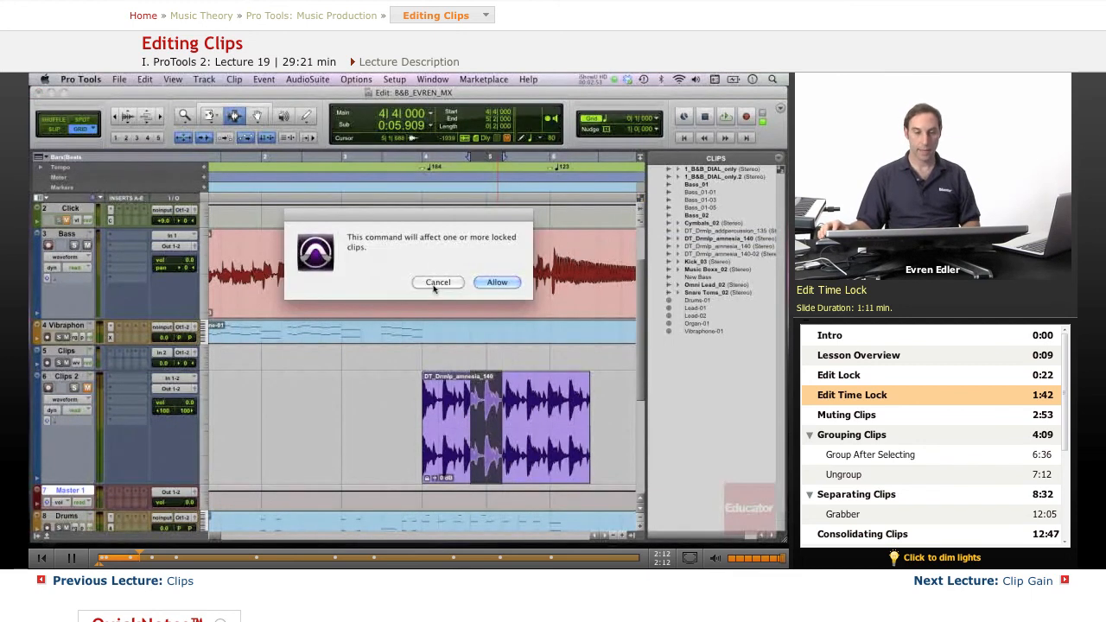
pyautogui.click(498, 281)
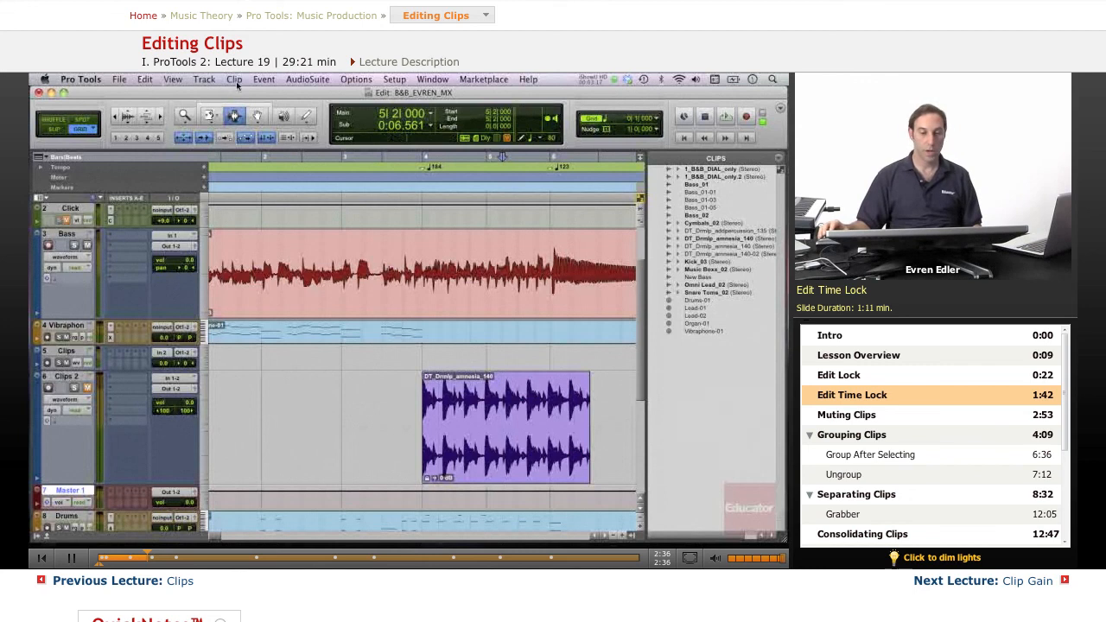
# Apply Time Lock to the selected drum clip on Clips 2 from the Clip menu
pyautogui.click(235, 80)
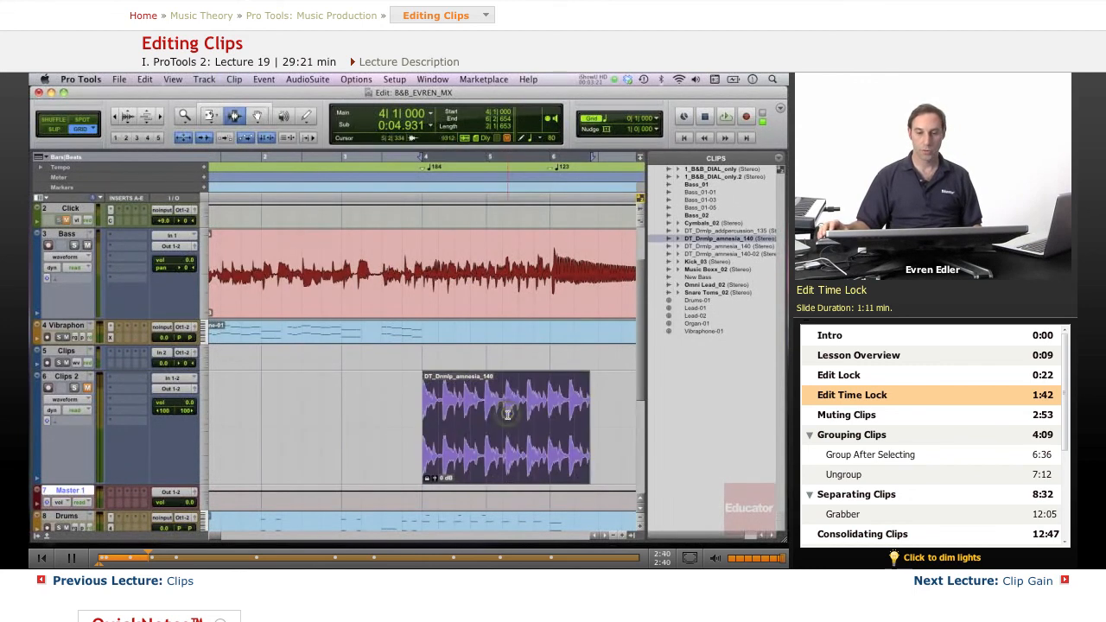
pyautogui.click(234, 79)
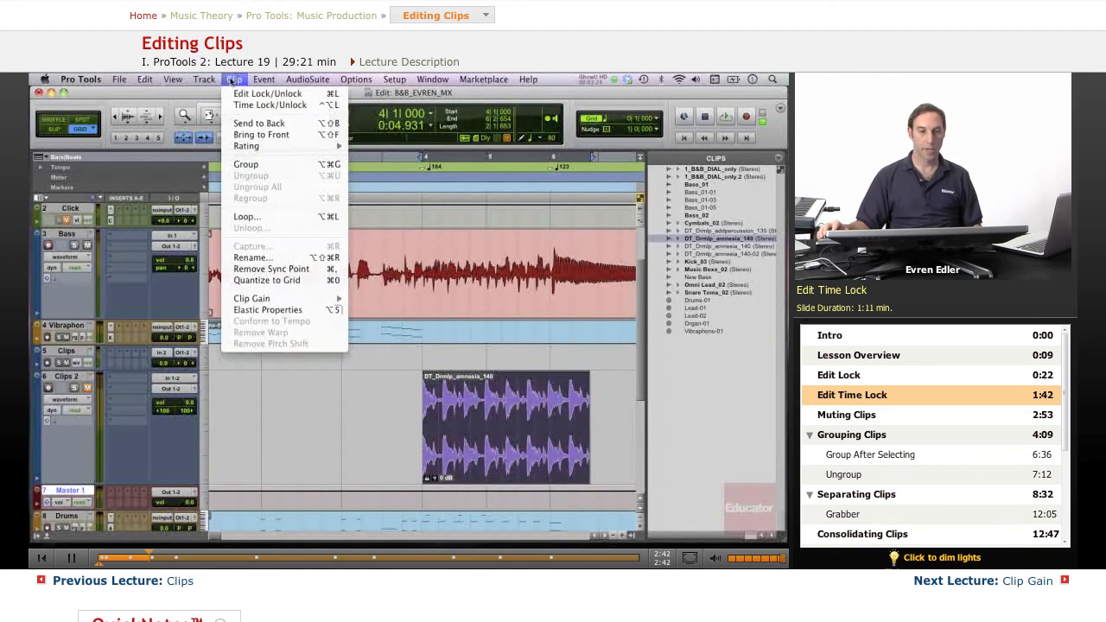
pyautogui.moveTo(268, 93)
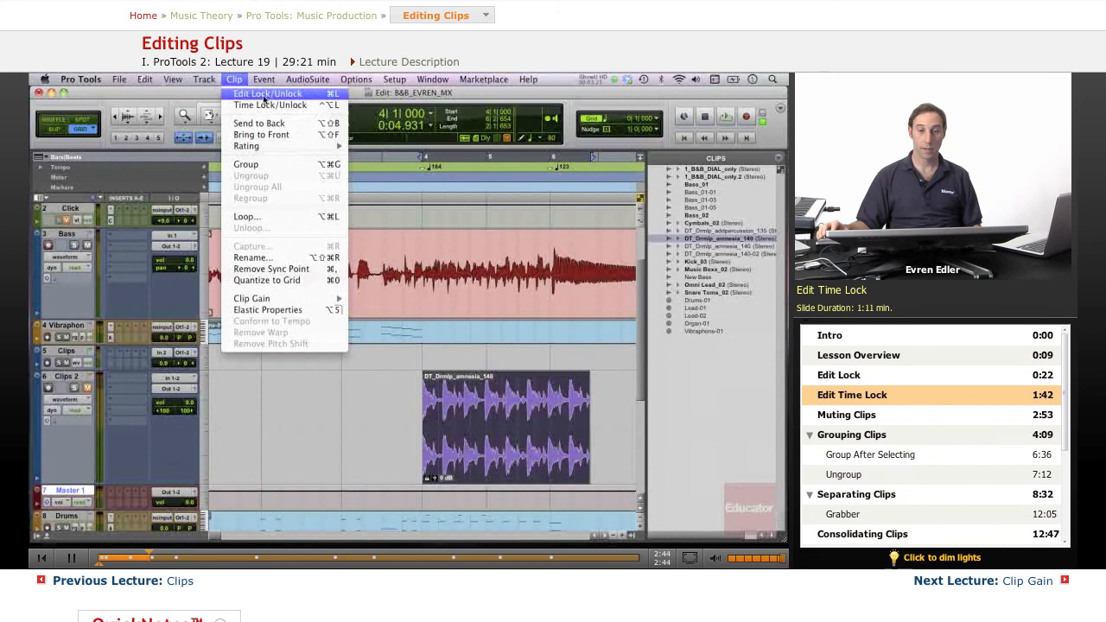
pyautogui.moveTo(270, 106)
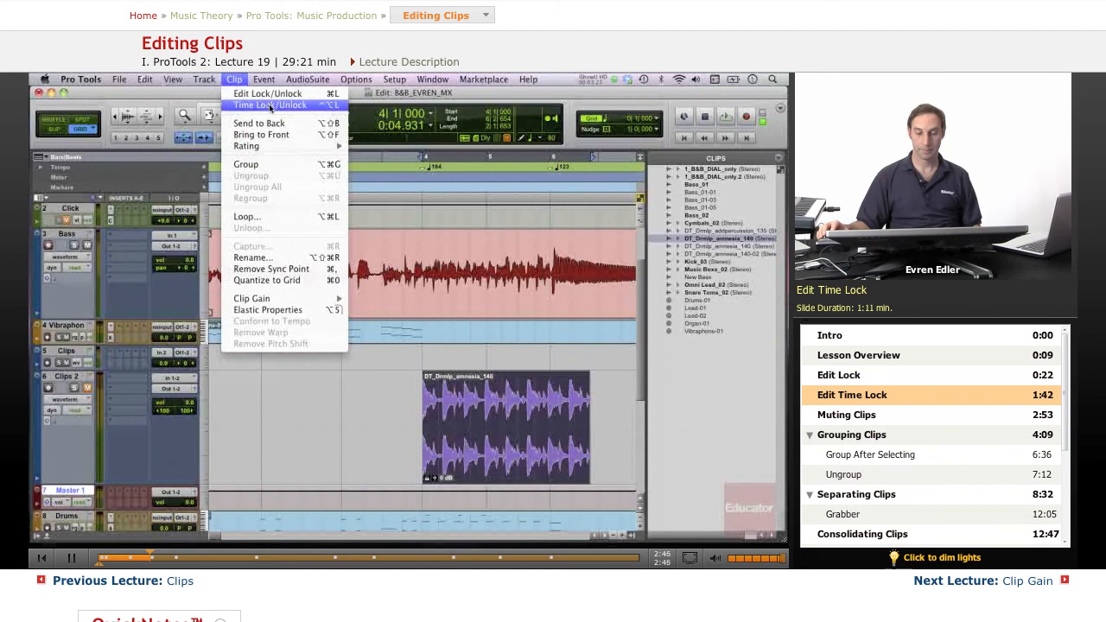
pyautogui.click(269, 105)
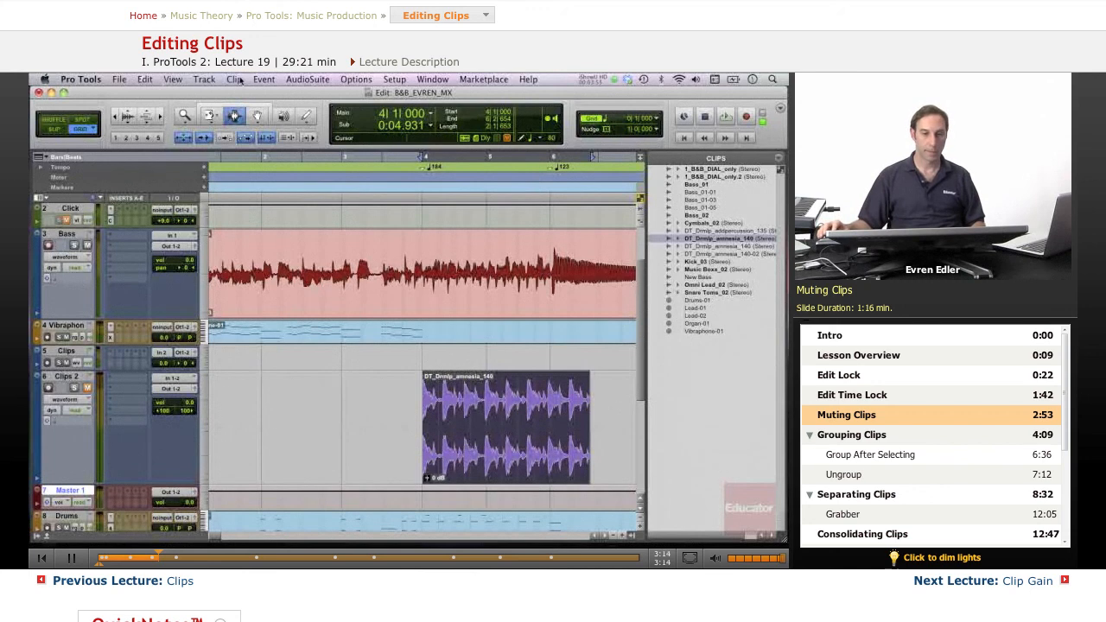
pyautogui.click(235, 80)
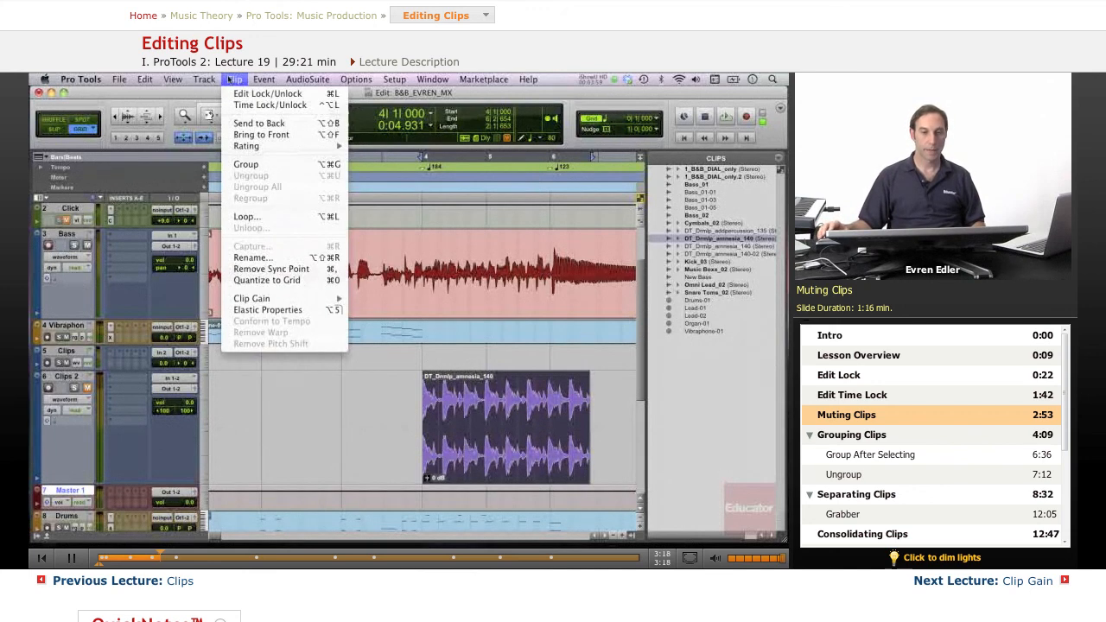
pyautogui.click(145, 80)
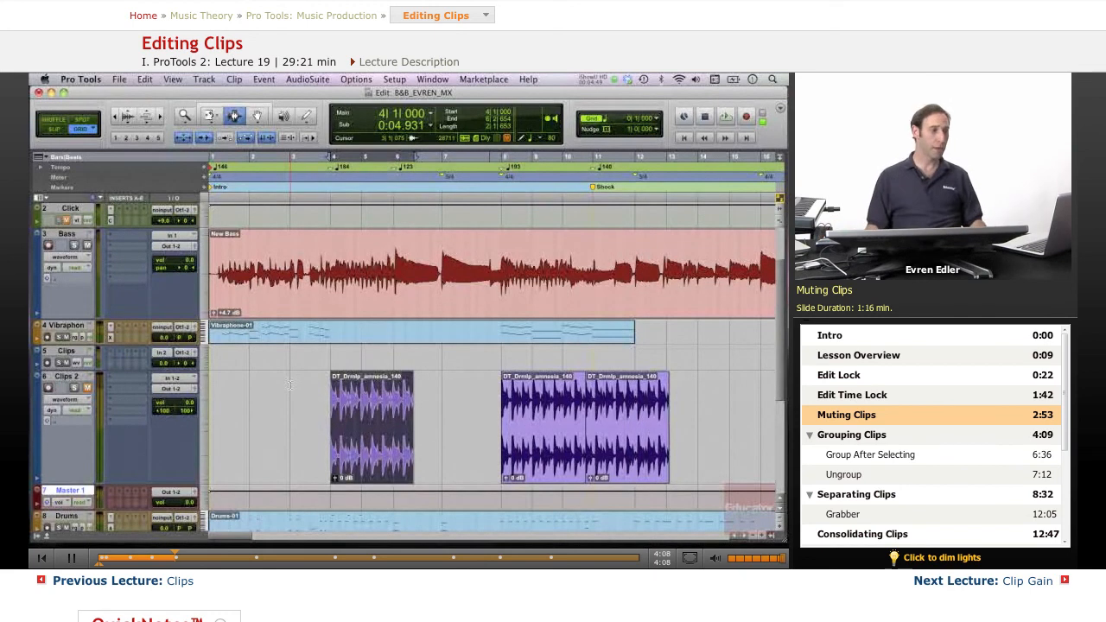
# Shift the third drum clip left so the clips on Clips 2 sit end to end with no gaps
pyautogui.click(850, 433)
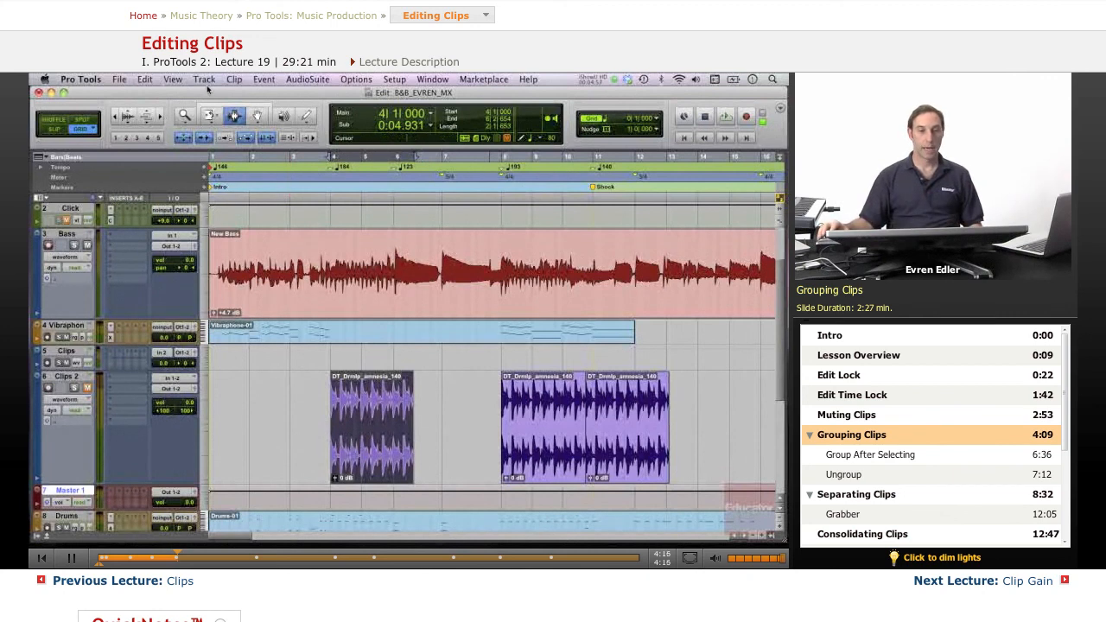
pyautogui.click(203, 80)
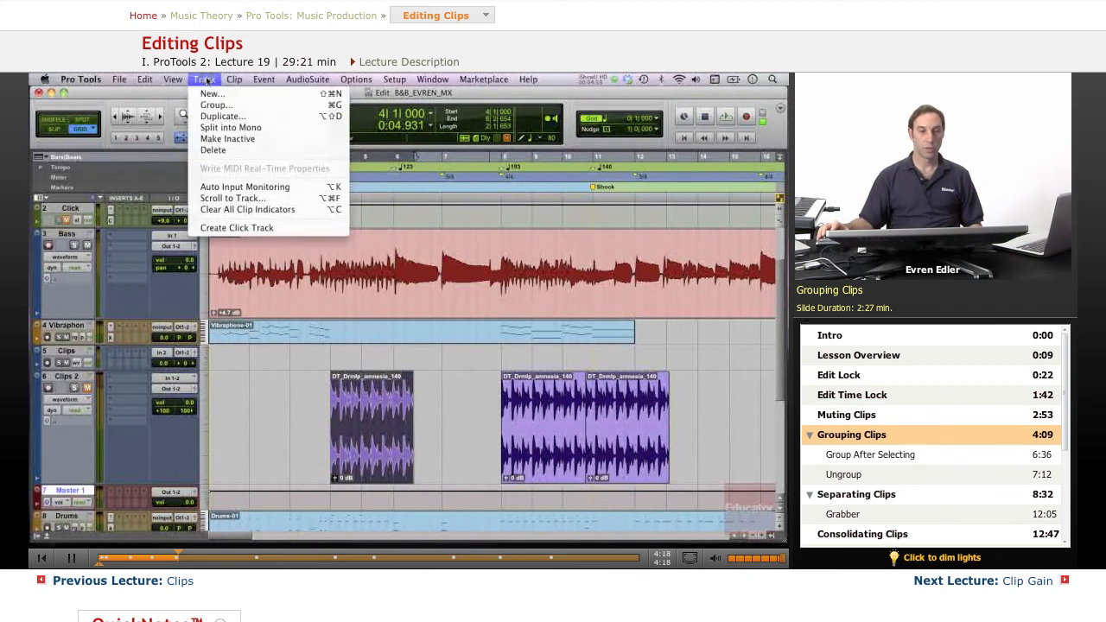
pyautogui.moveTo(215, 105)
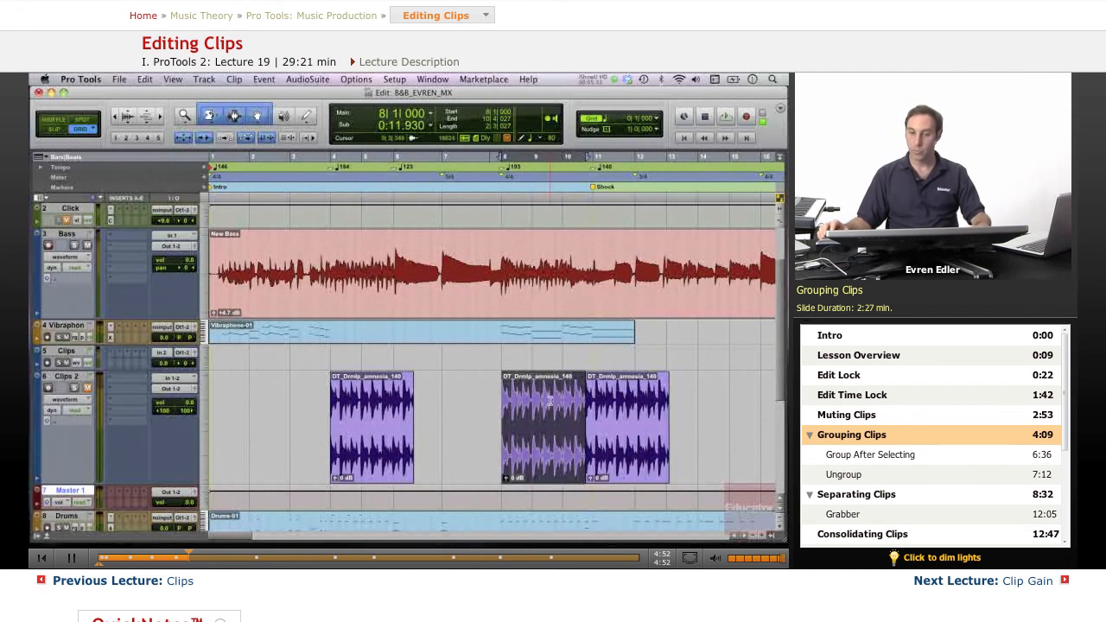
pyautogui.rightClick(549, 401)
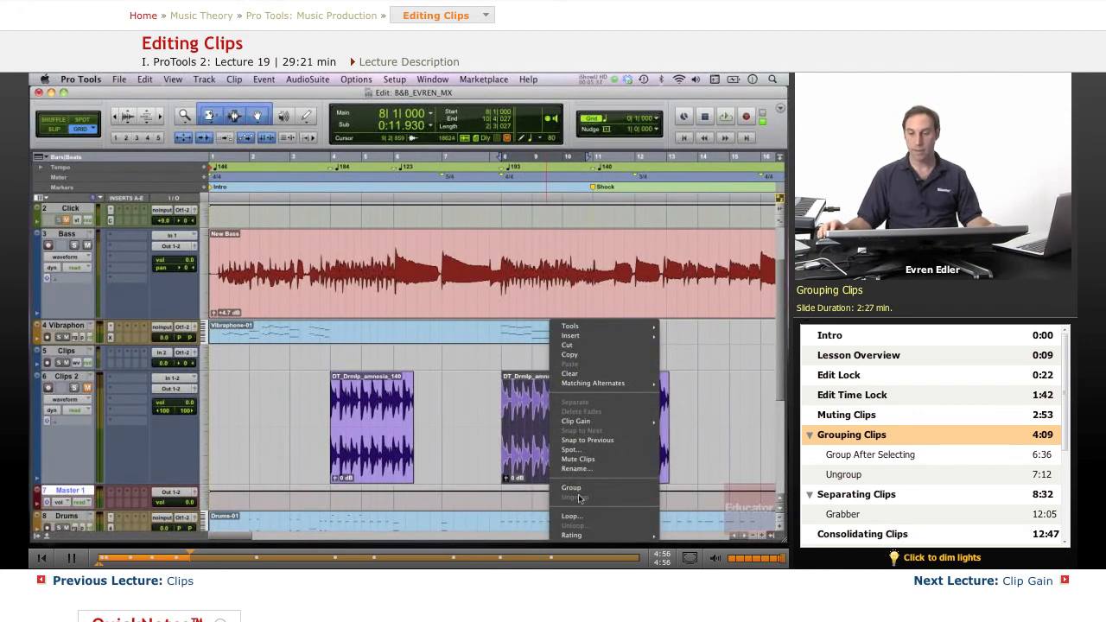
pyautogui.click(570, 487)
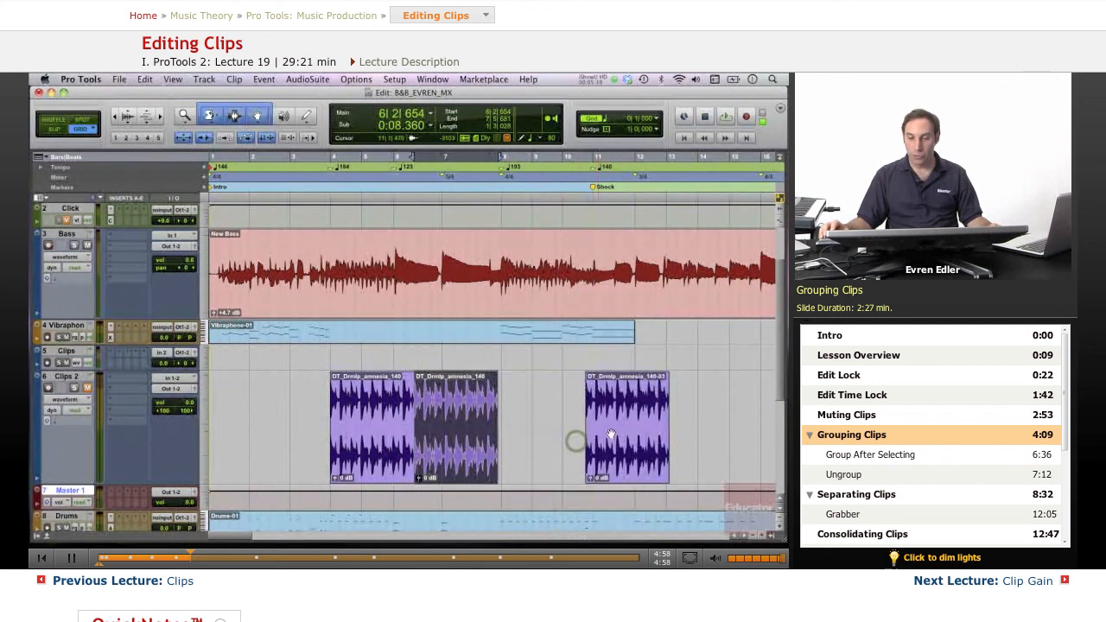
pyautogui.rightClick(625, 429)
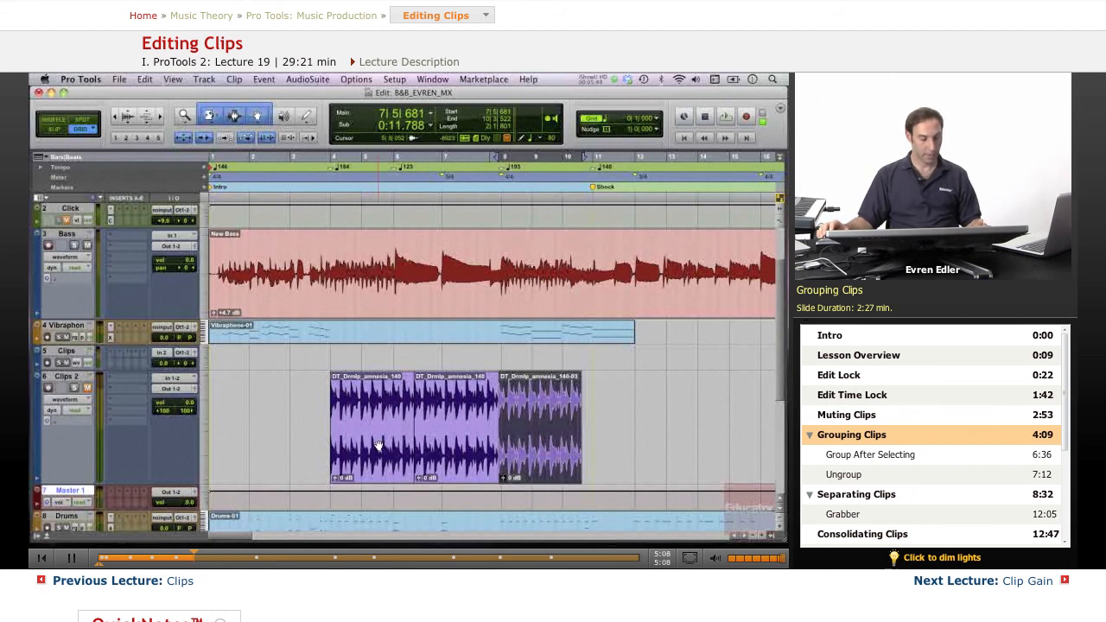
pyautogui.click(377, 442)
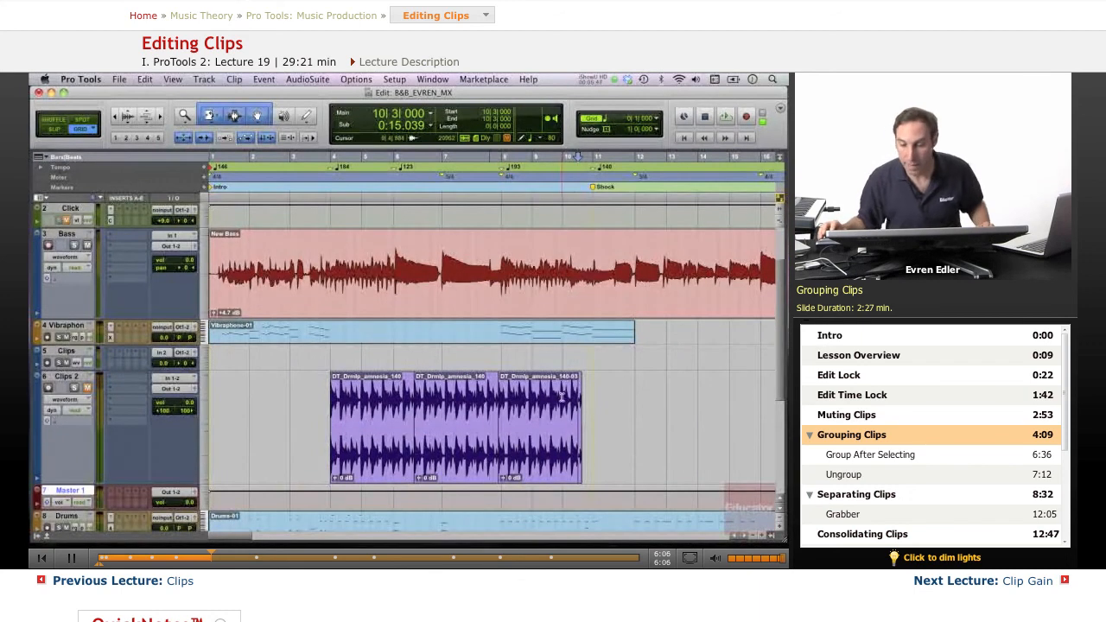
pyautogui.press('cmd+3')
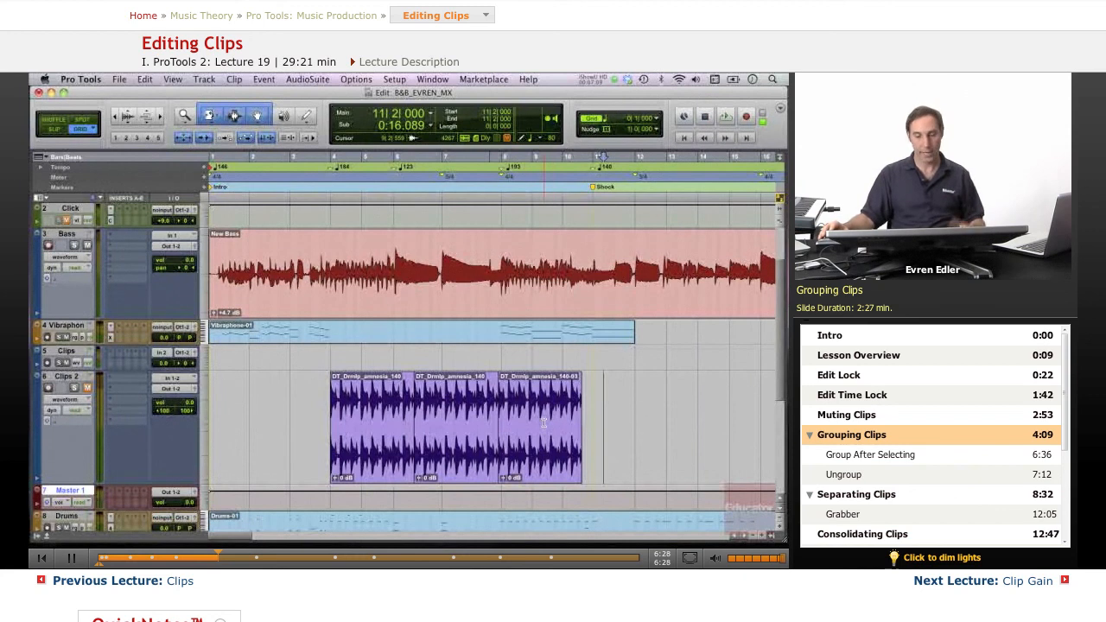
pyautogui.click(543, 423)
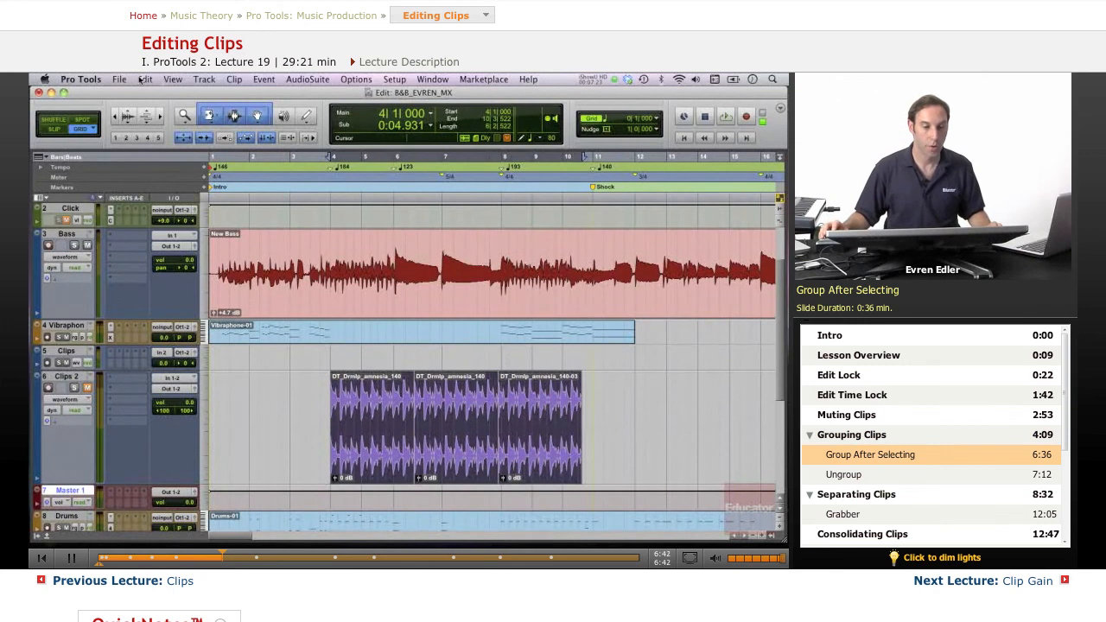
pyautogui.click(145, 80)
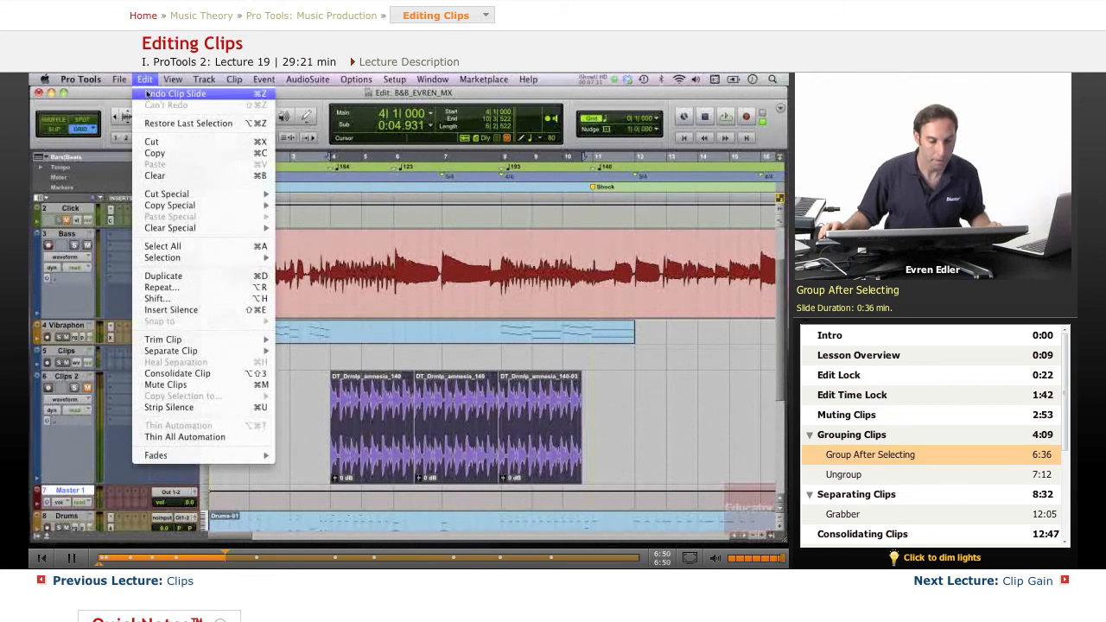
pyautogui.click(235, 79)
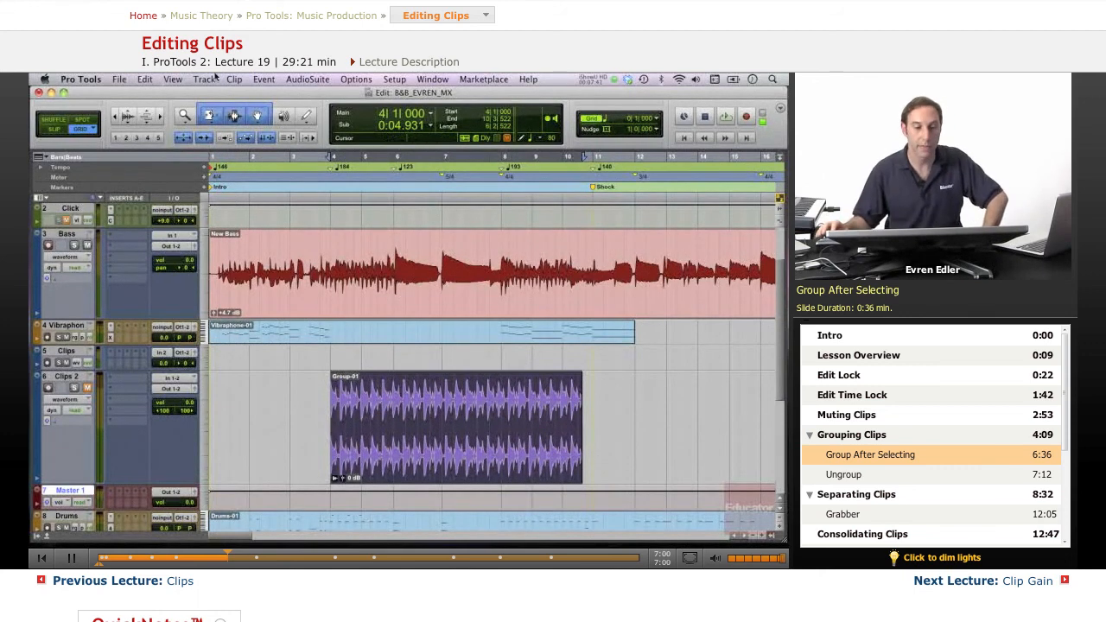
pyautogui.click(233, 80)
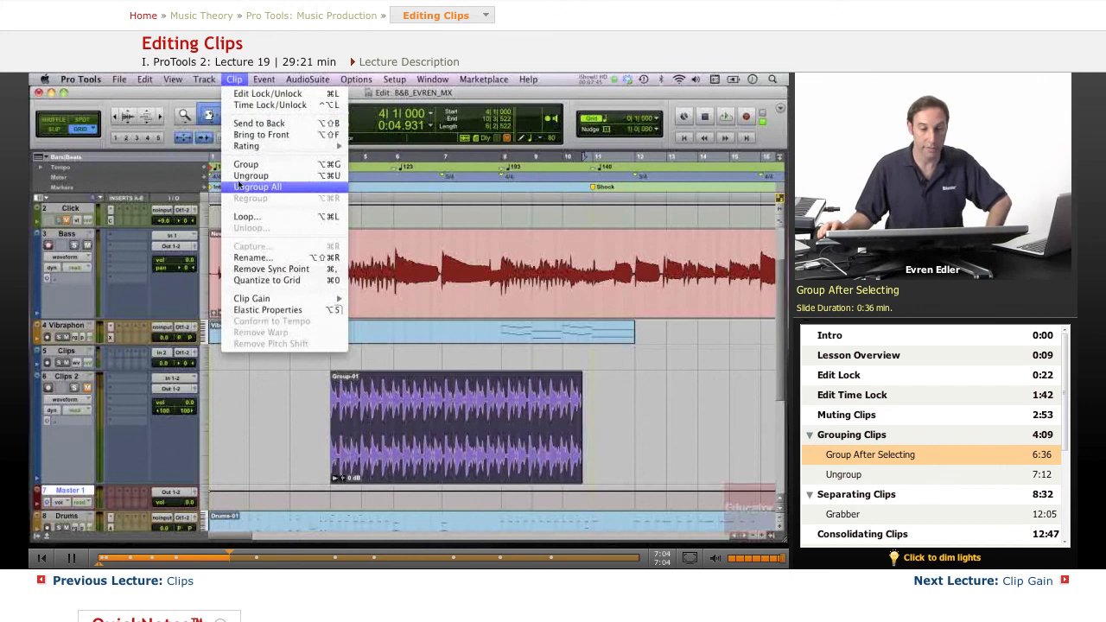
pyautogui.moveTo(269, 105)
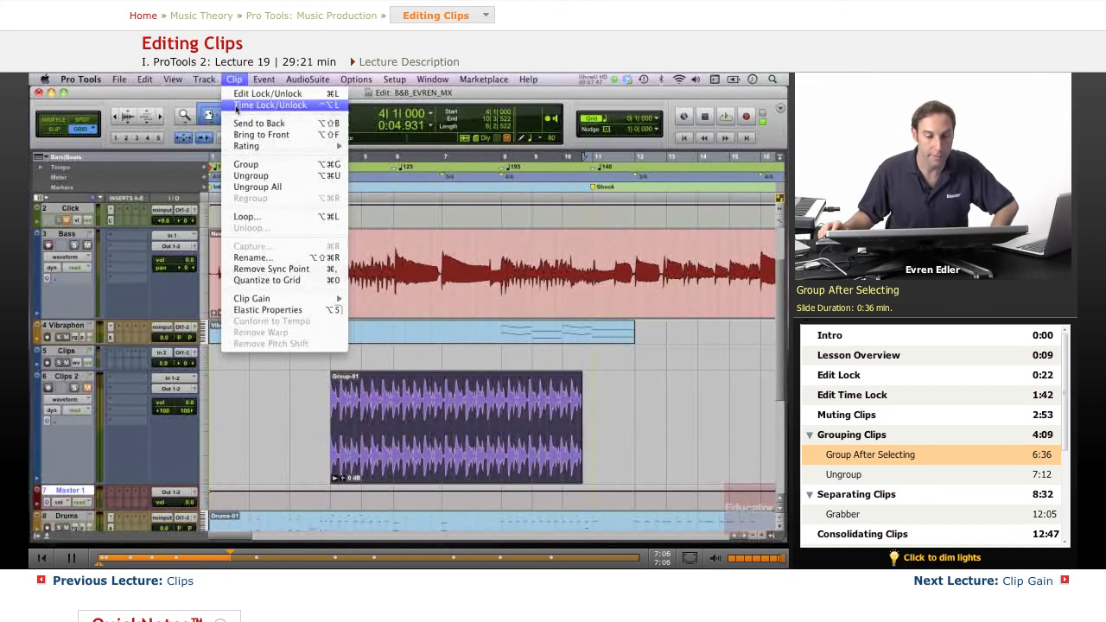
pyautogui.moveTo(257, 187)
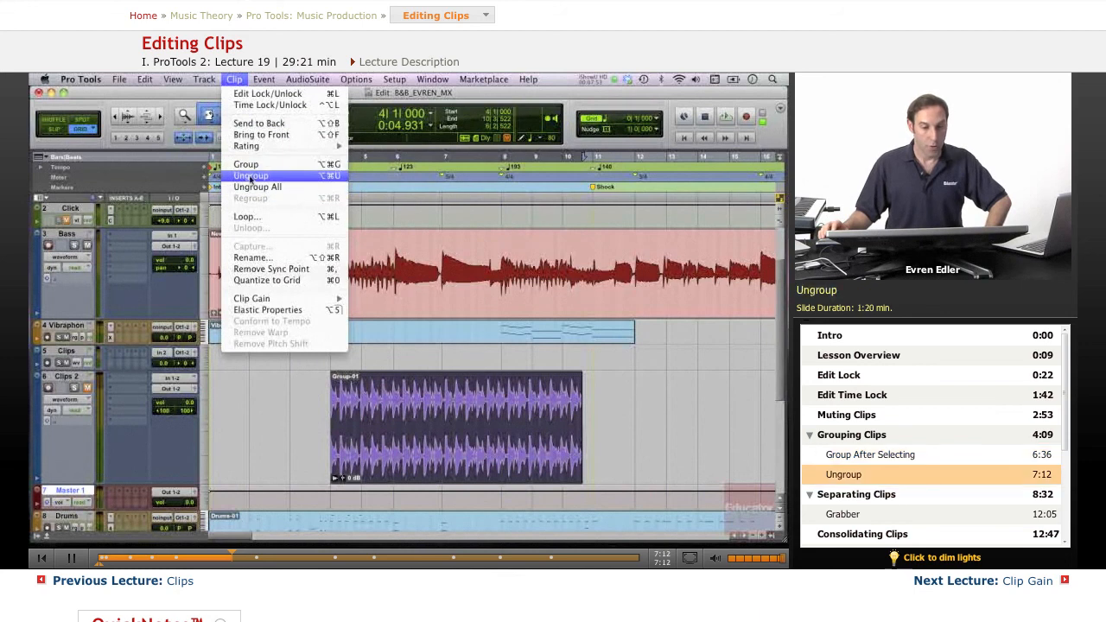
pyautogui.moveTo(257, 186)
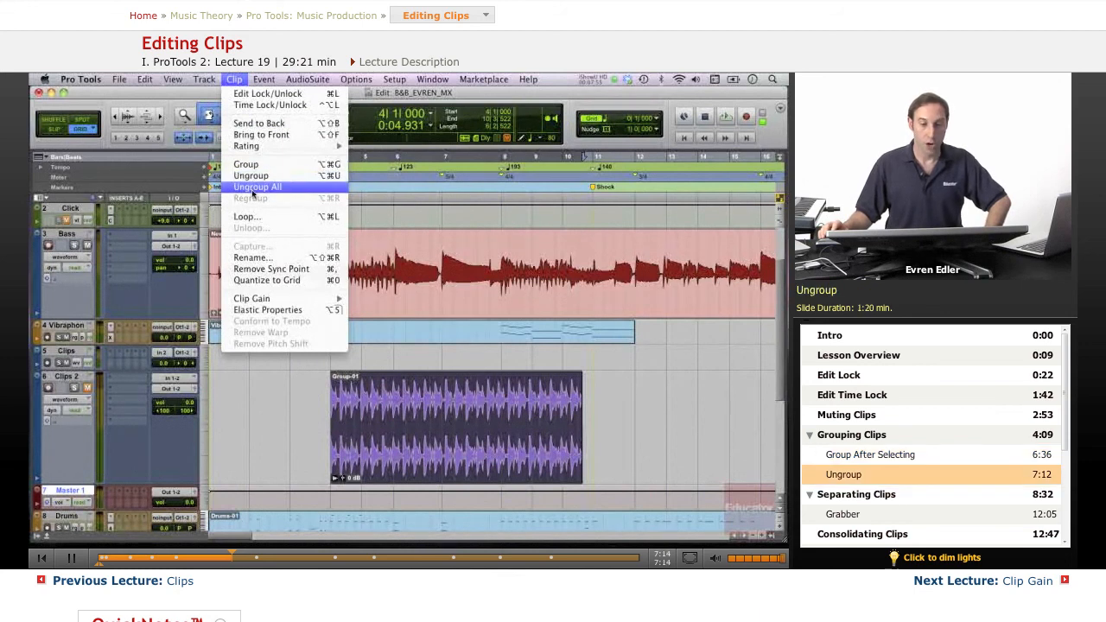
pyautogui.moveTo(250, 176)
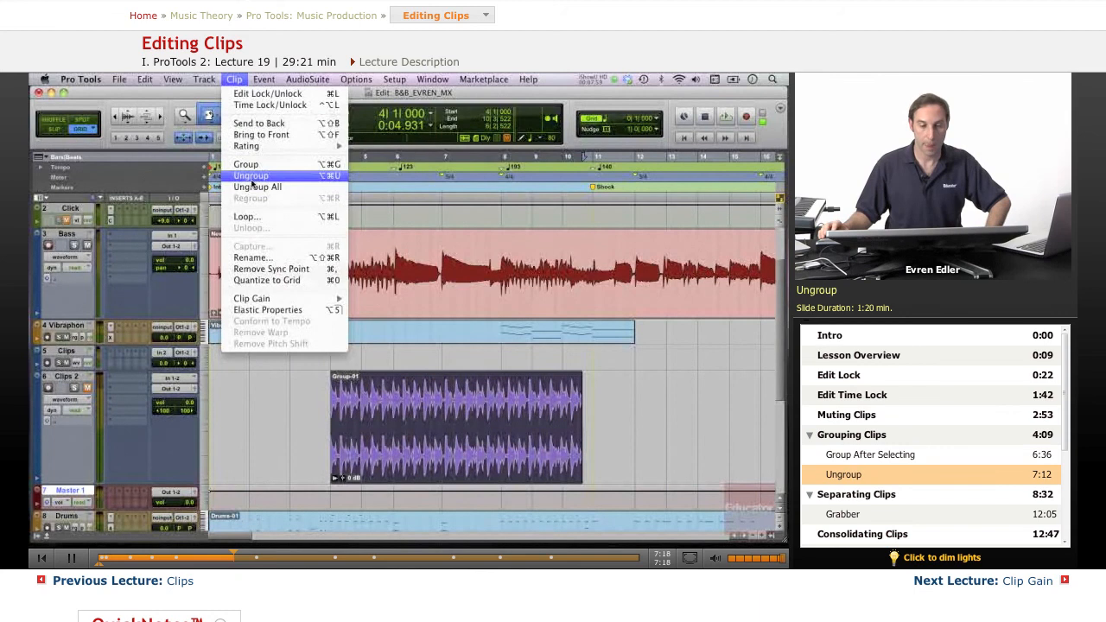
pyautogui.click(251, 177)
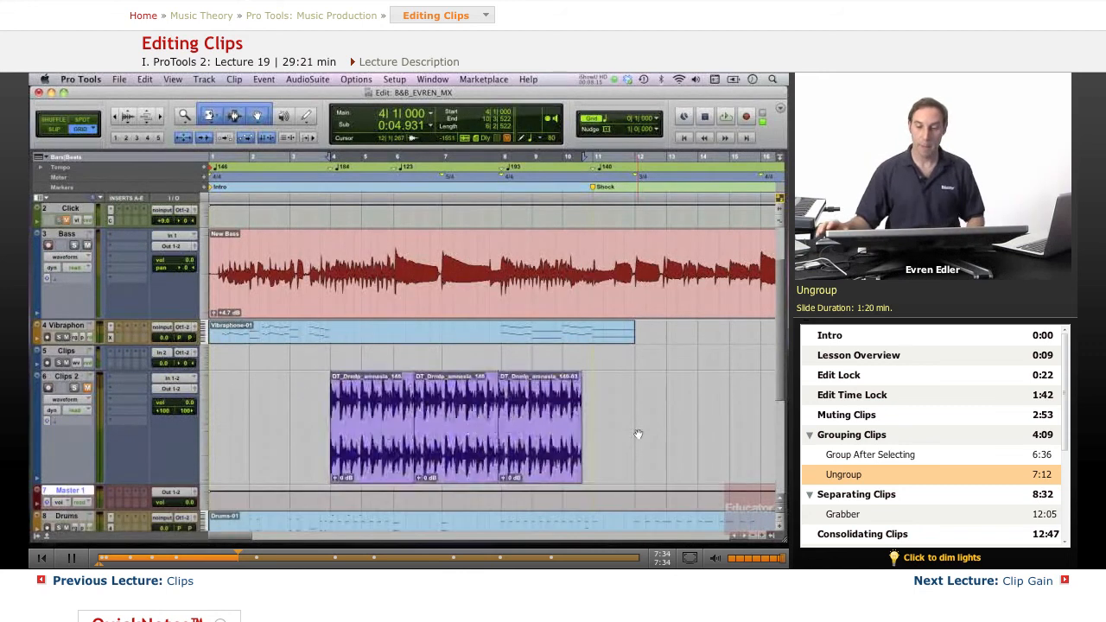
# Ungroup the clip group on Clips 2 into three separate spaced-apart clips with the shortcut
pyautogui.click(359, 428)
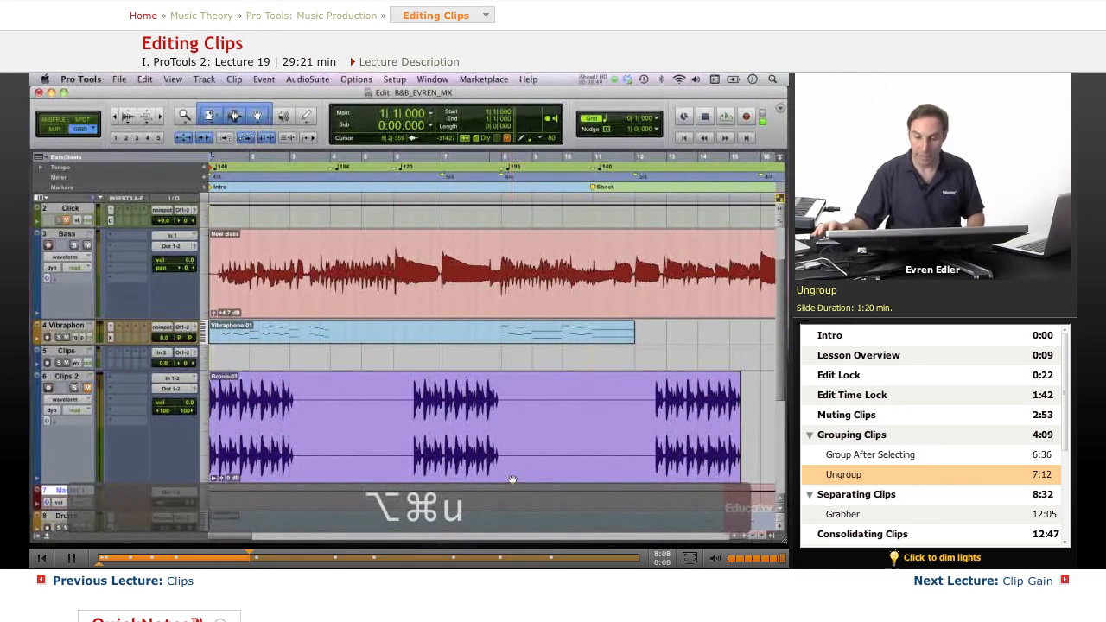
pyautogui.press('cmd+u')
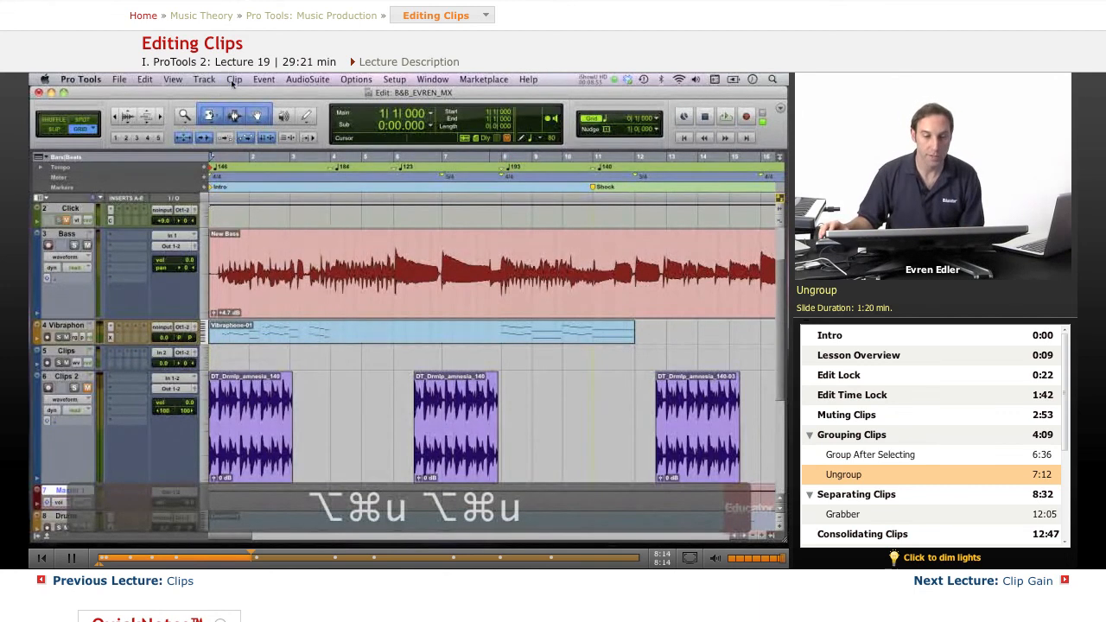
# Group the three separate drum clips on Clips 2 back into one clip group via Clip > Group
pyautogui.click(235, 80)
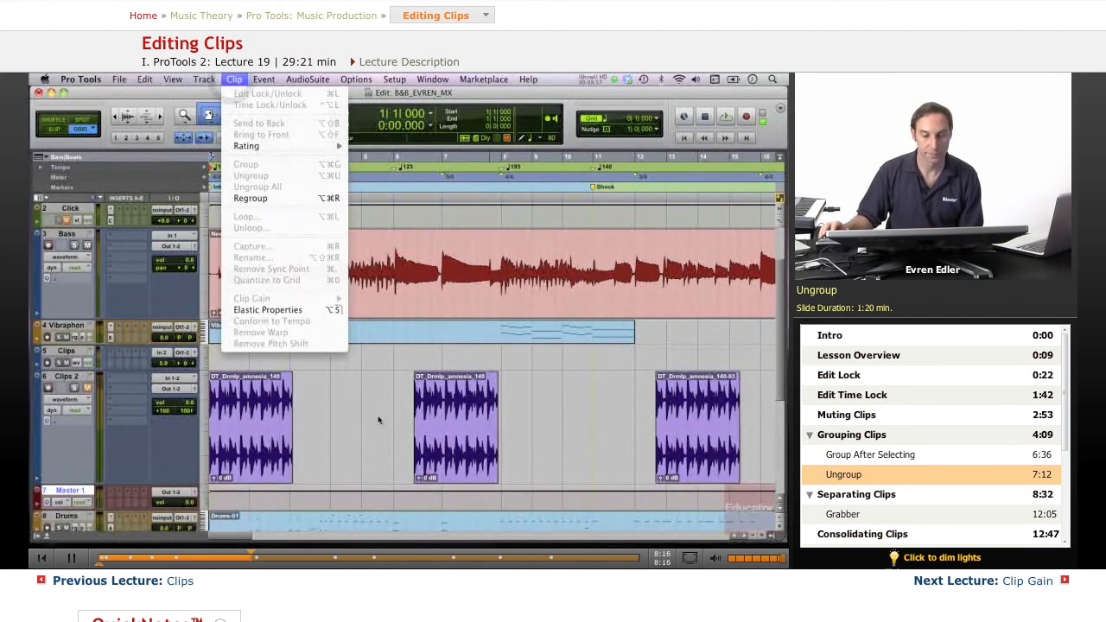
pyautogui.click(257, 187)
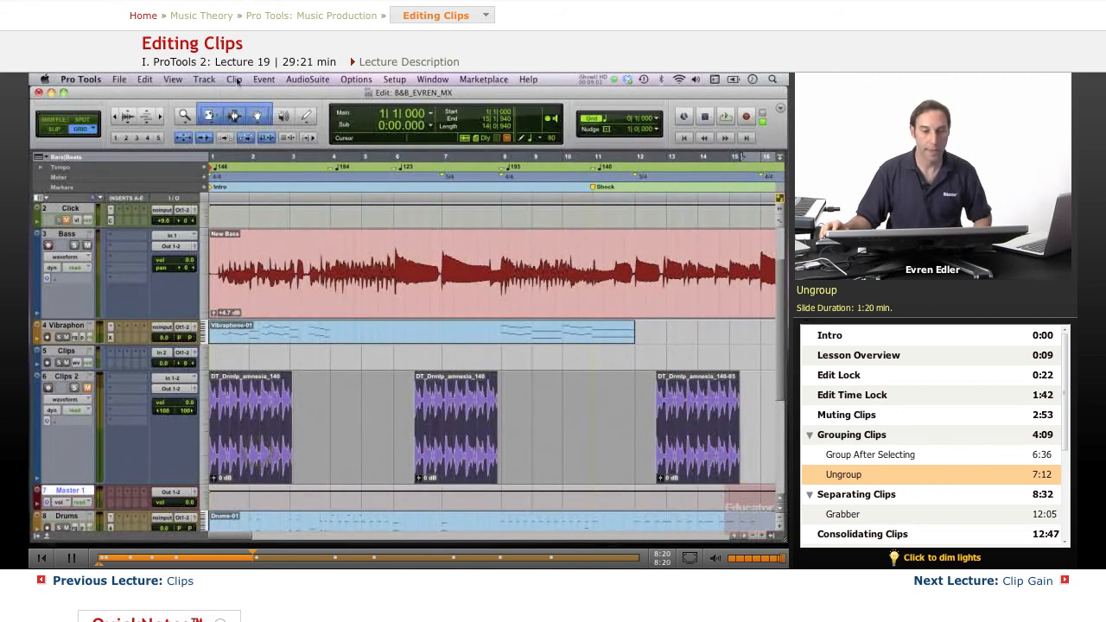
pyautogui.click(233, 80)
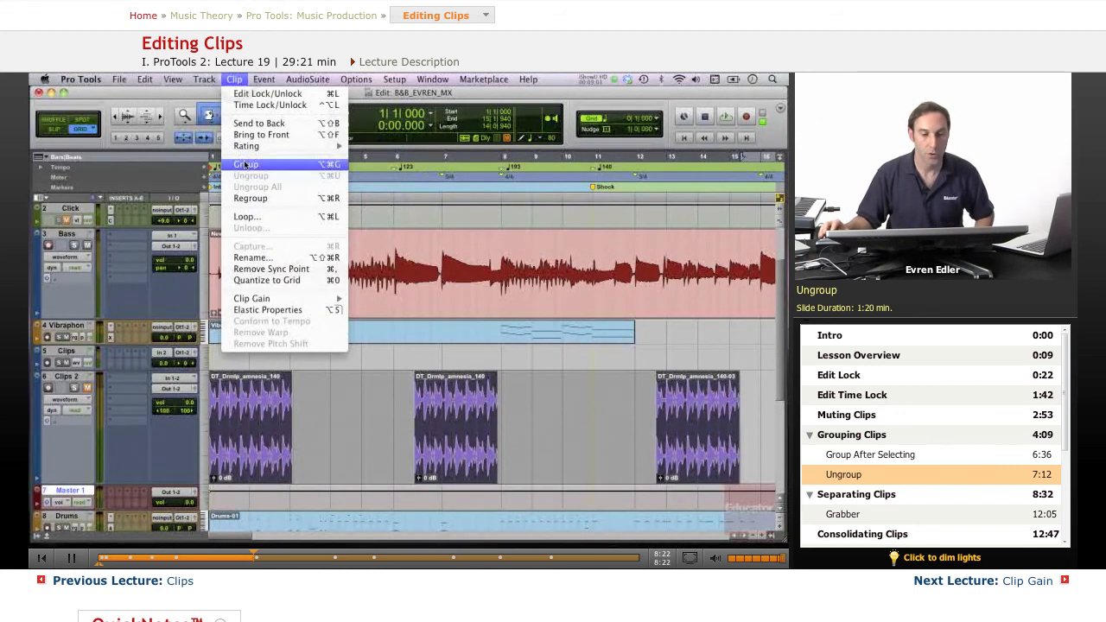
pyautogui.click(245, 165)
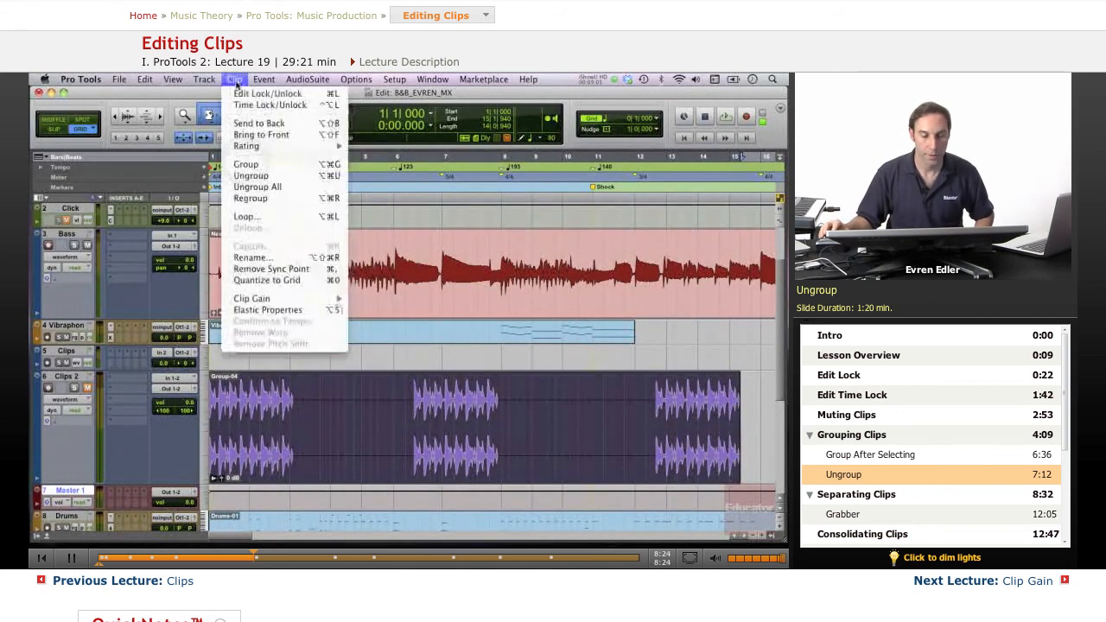
pyautogui.moveTo(256, 187)
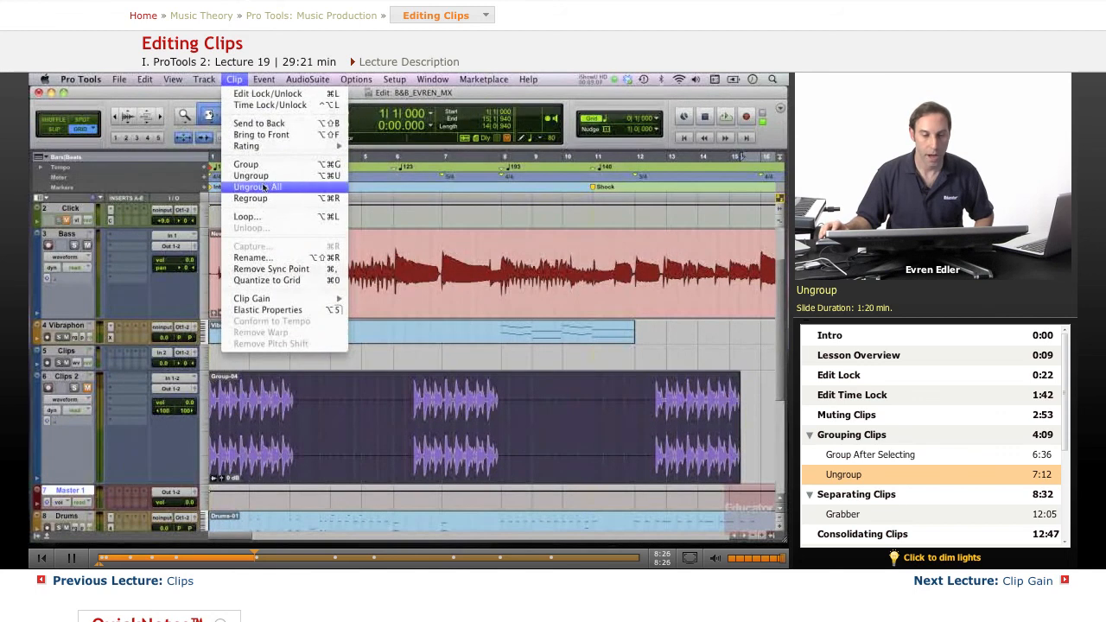